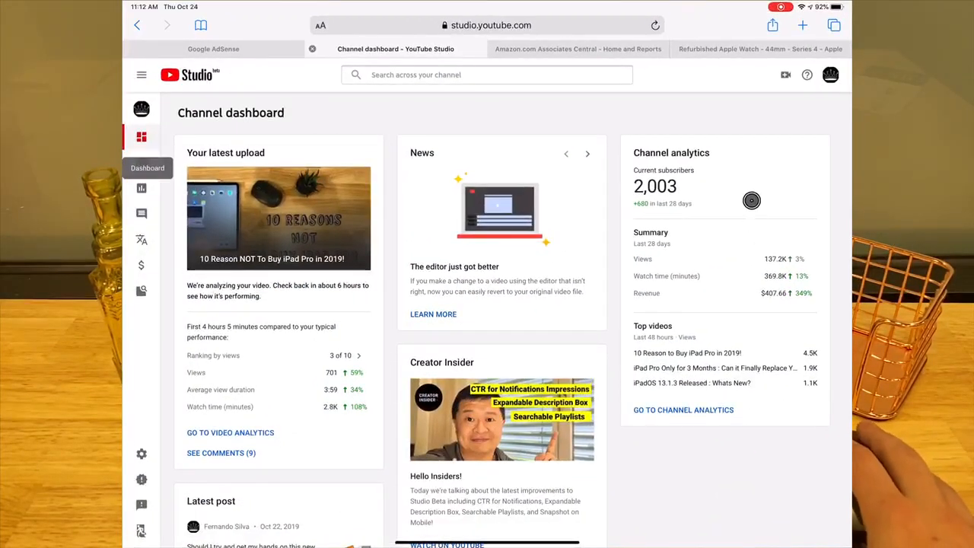
mouse_move(684, 286)
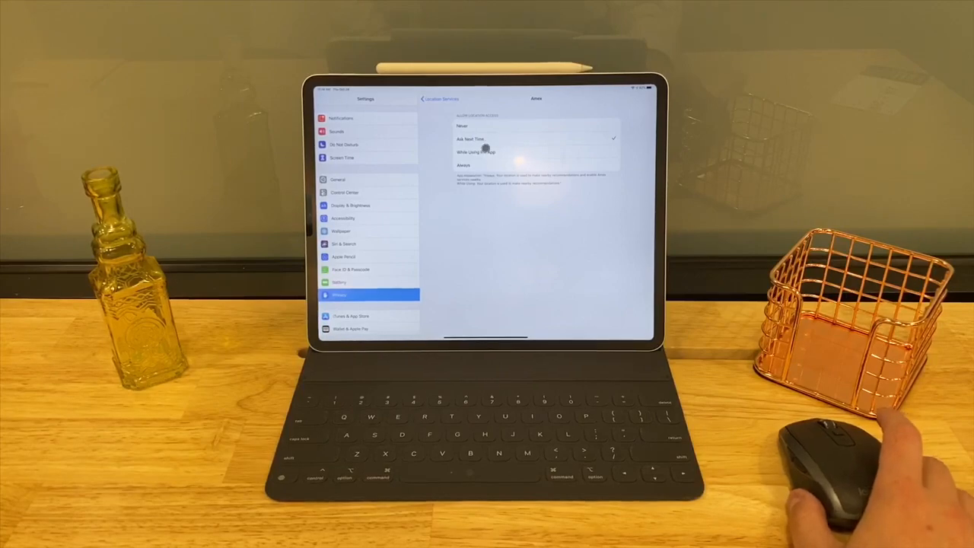
- Choose the Ask Next Time option among the app's location-access choices
click(424, 99)
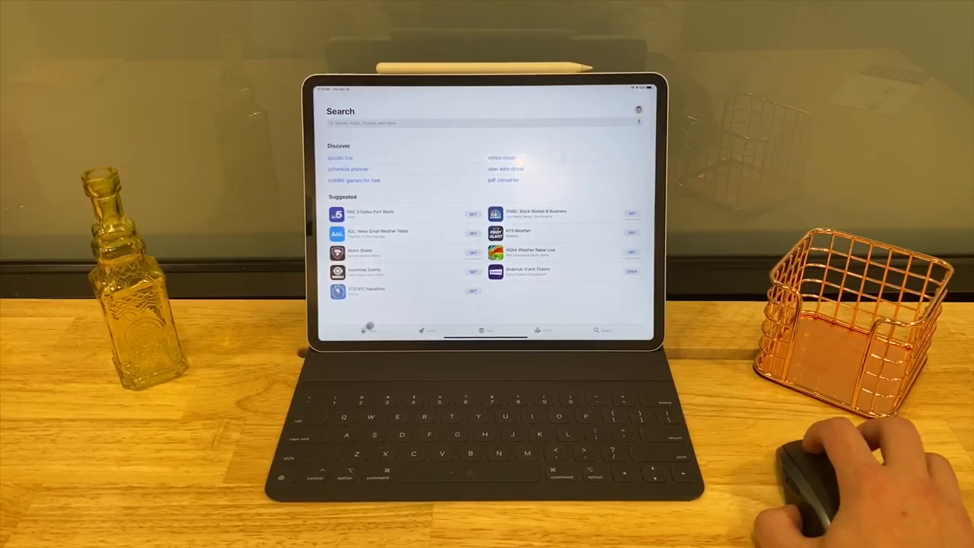
- Go to the Today tab and browse down toward the account sheet with pending updates
click(372, 332)
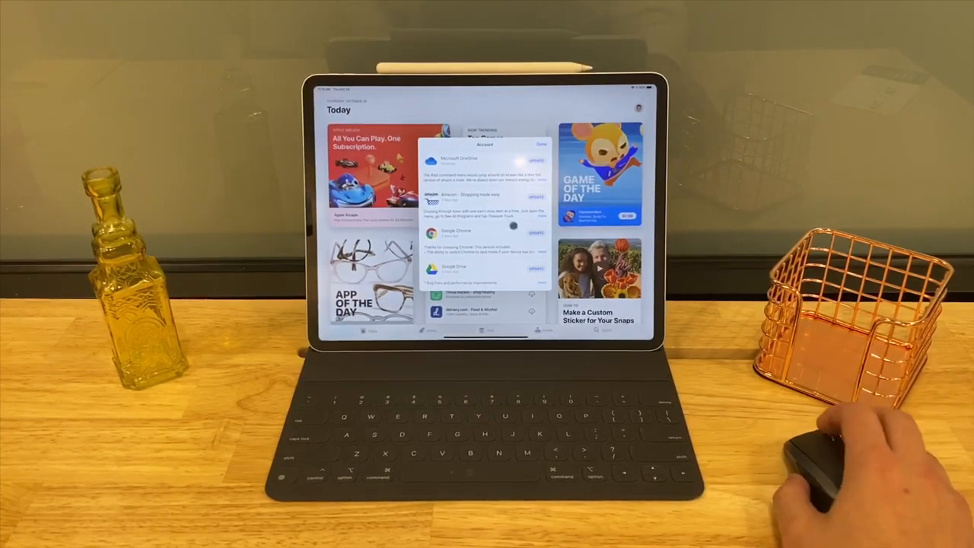
scroll(down, 3)
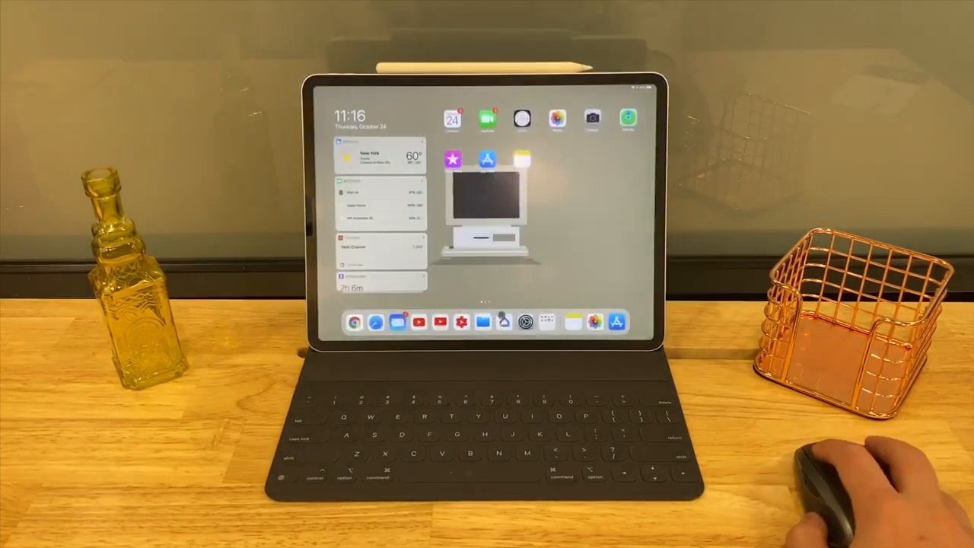
- Launch Files and reveal the ••• actions menu offering Scan Documents in iCloud Drive
click(480, 321)
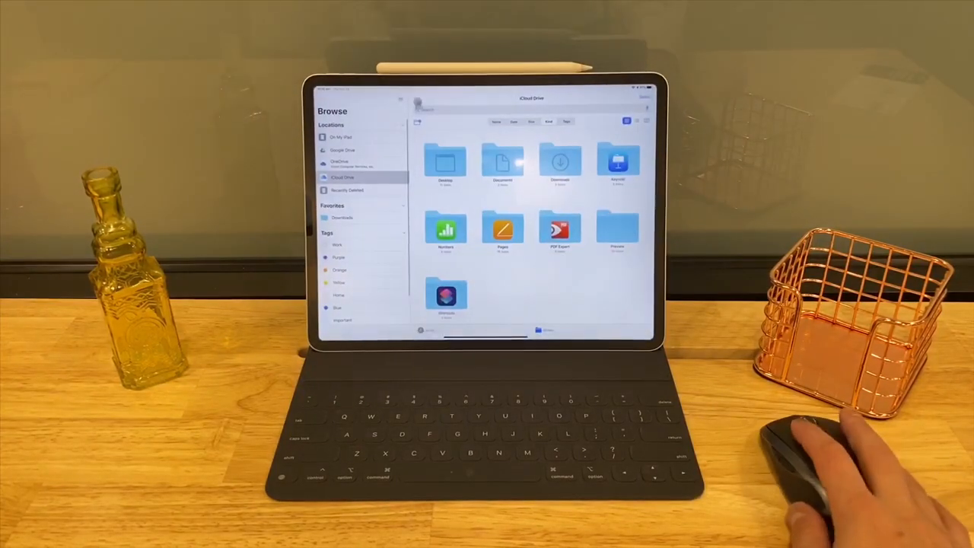
click(402, 97)
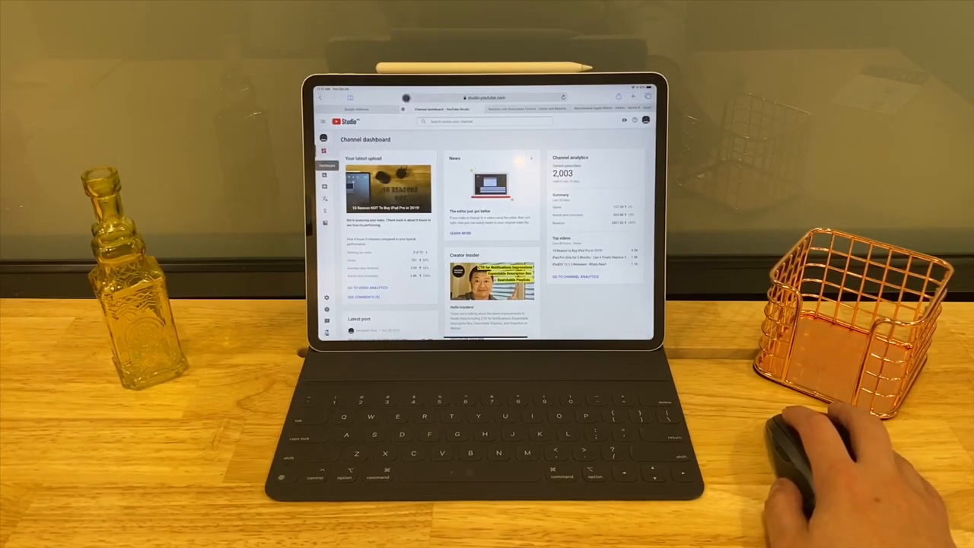
- From the home screen's Apple folder, launch Messages onto a conversation thread
click(385, 113)
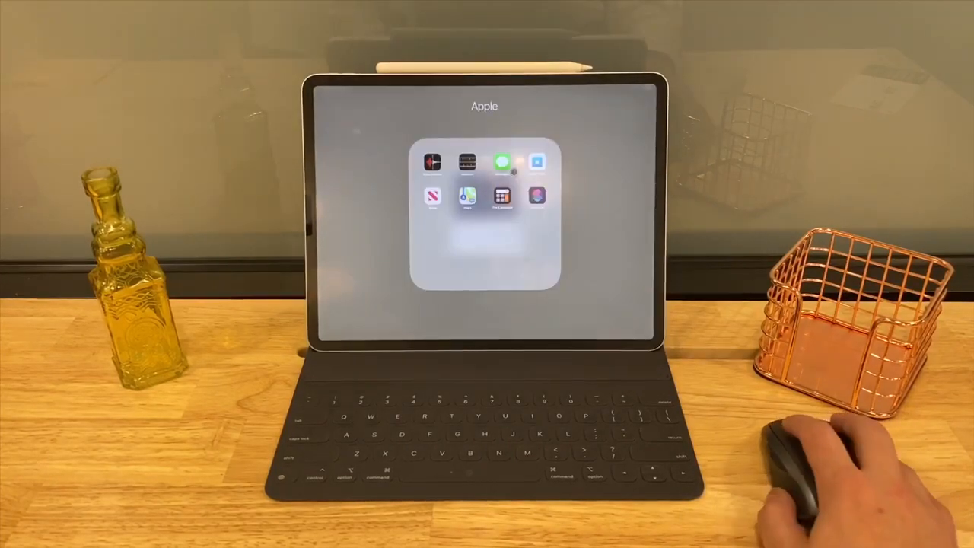
click(500, 162)
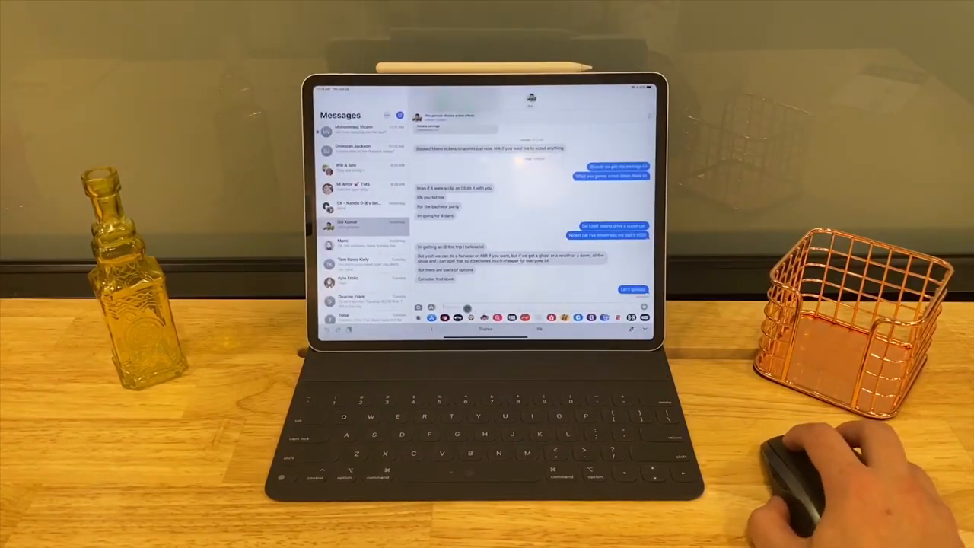